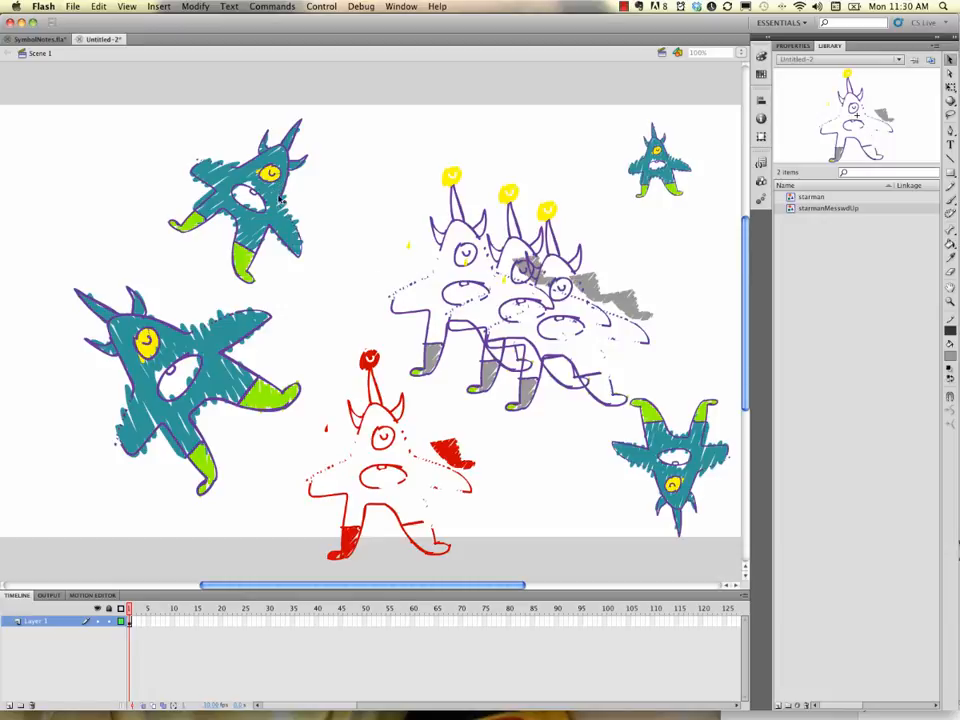
mouse_move(268, 493)
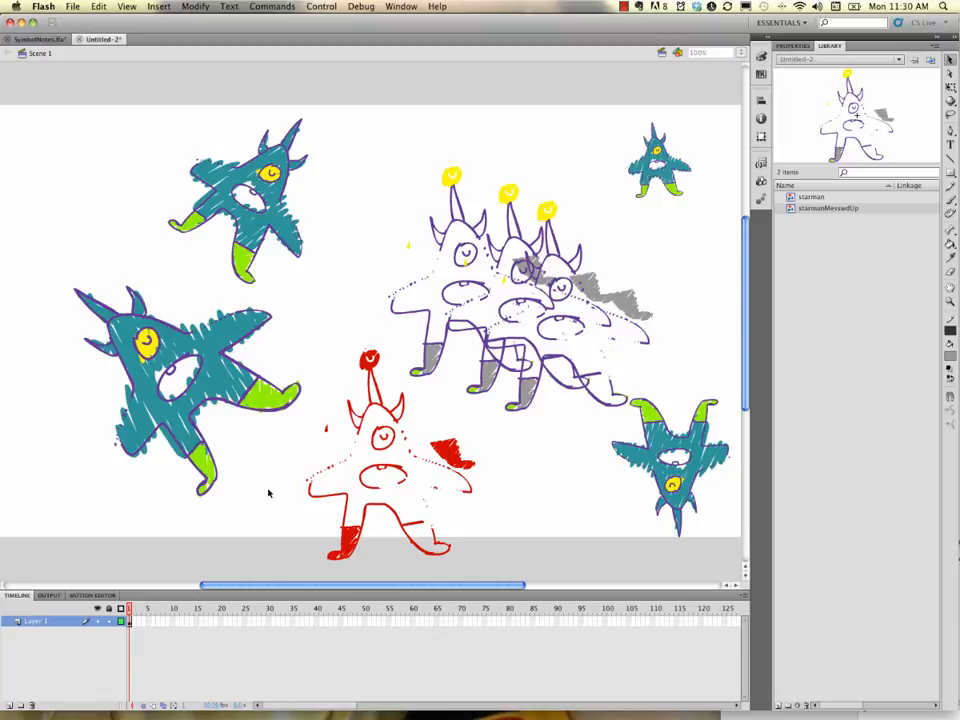
mouse_move(260, 617)
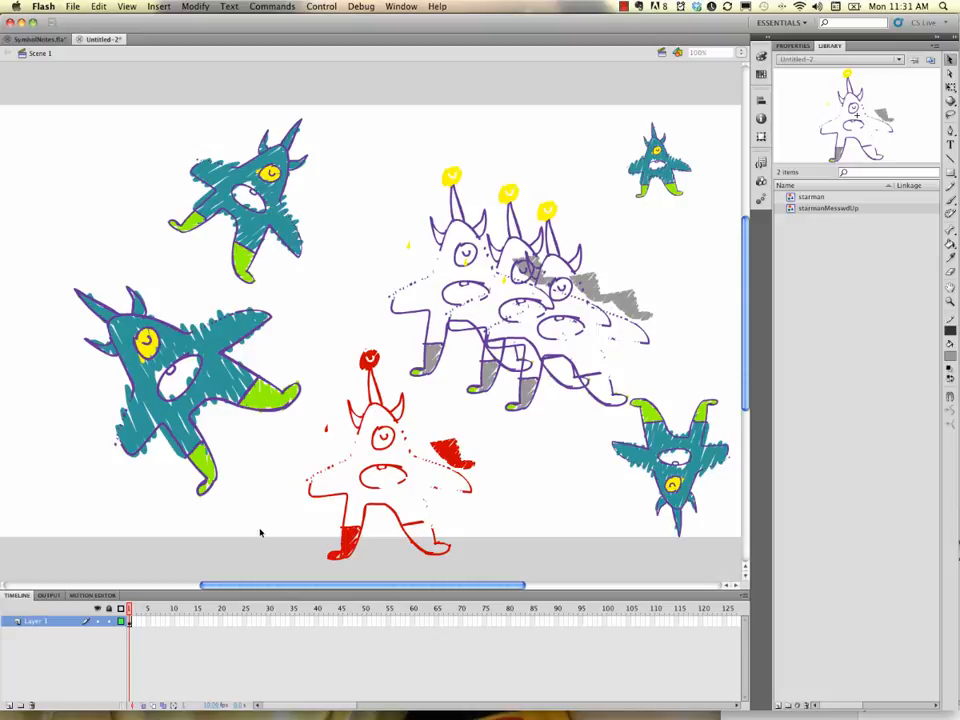
mouse_move(257, 264)
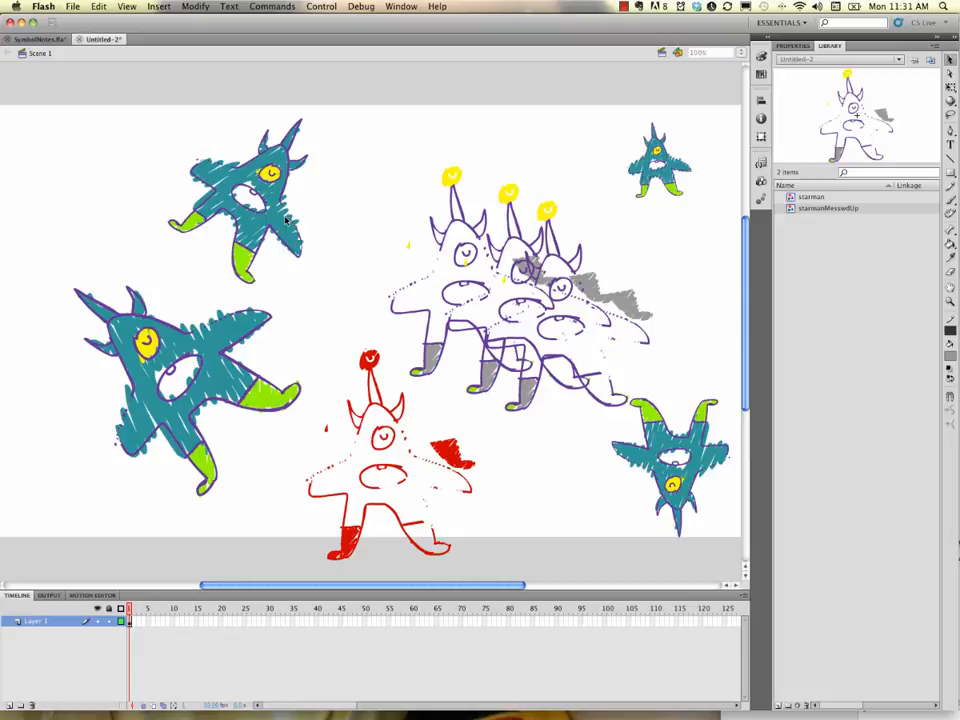
mouse_move(278, 163)
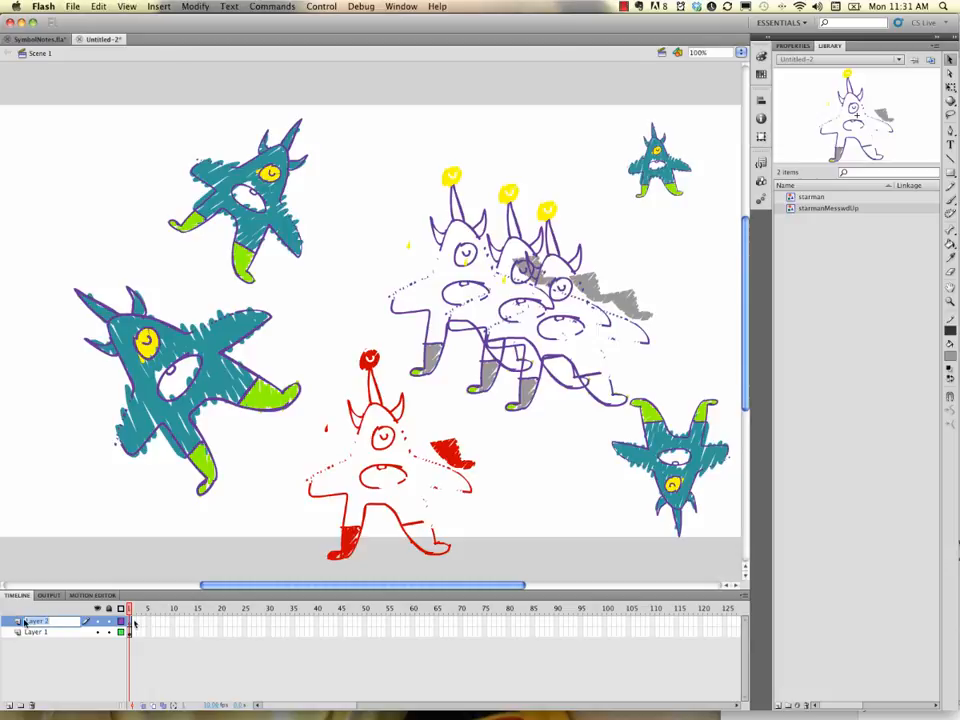
Step: Rename the newly added layer above Layer 1 to fallGuy
double_click(35, 620)
text(fallGuy)
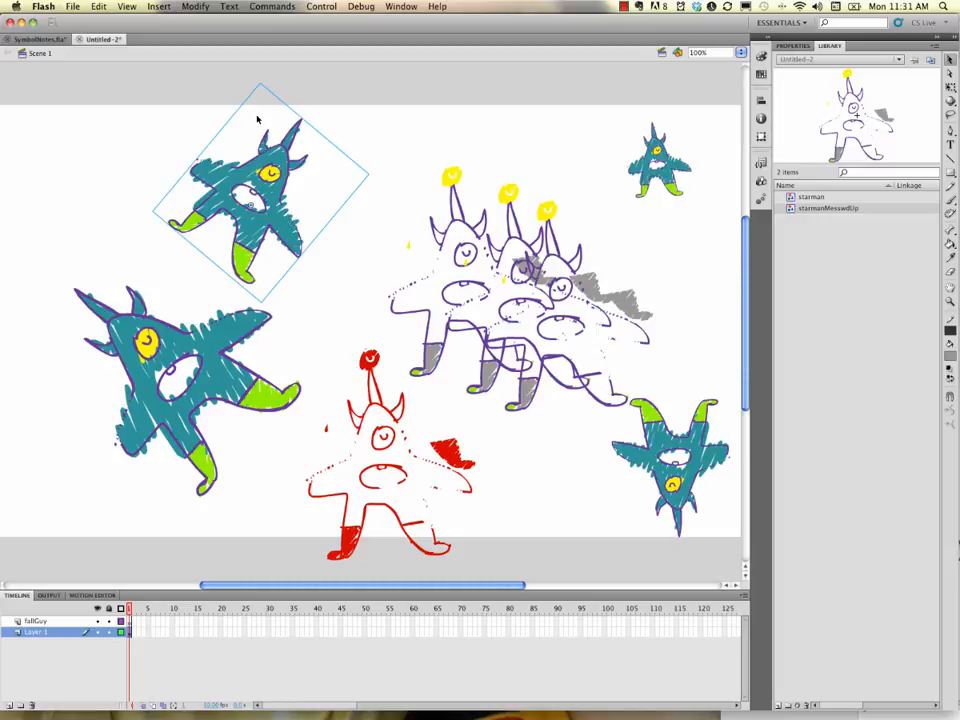
mouse_move(307, 172)
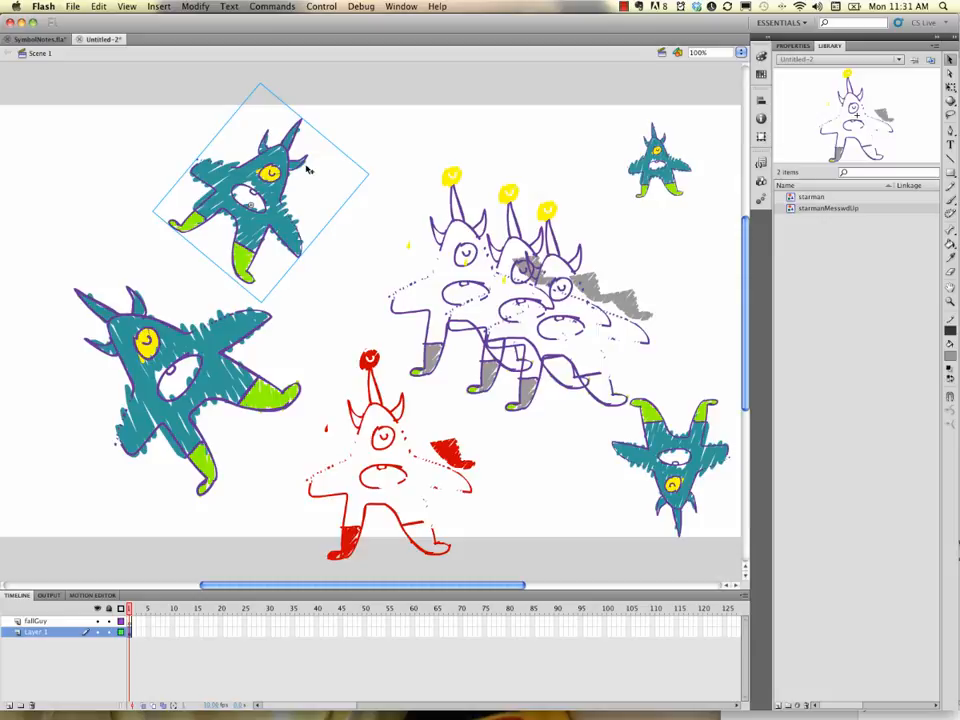
mouse_move(242, 110)
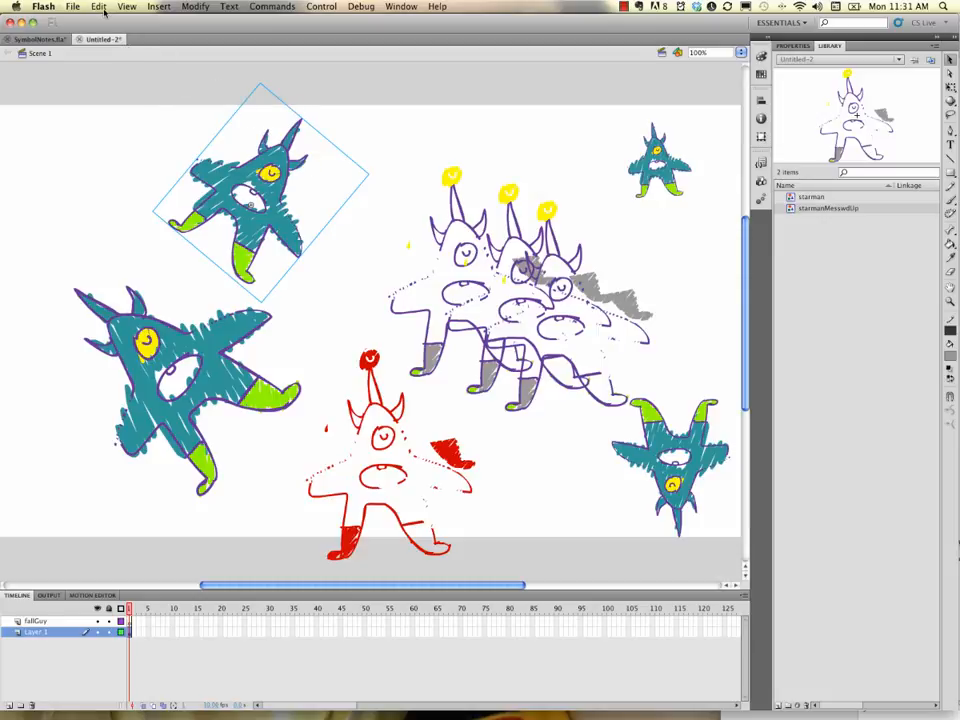
Step: Cut the top-left teal monster and paste it in place on the fallGuy layer
click(97, 7)
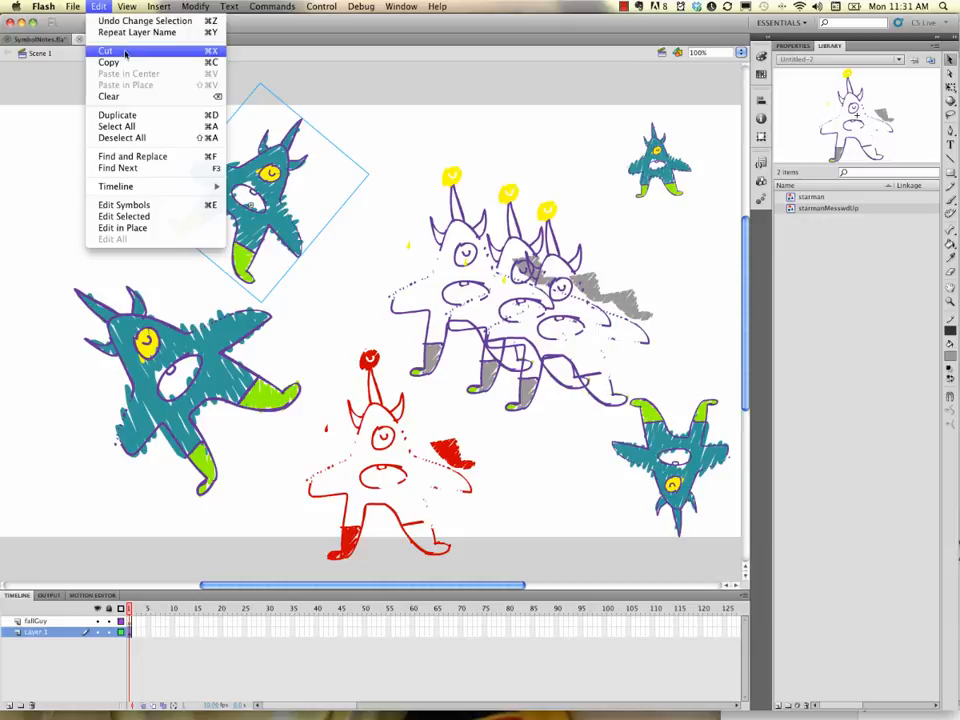
click(109, 48)
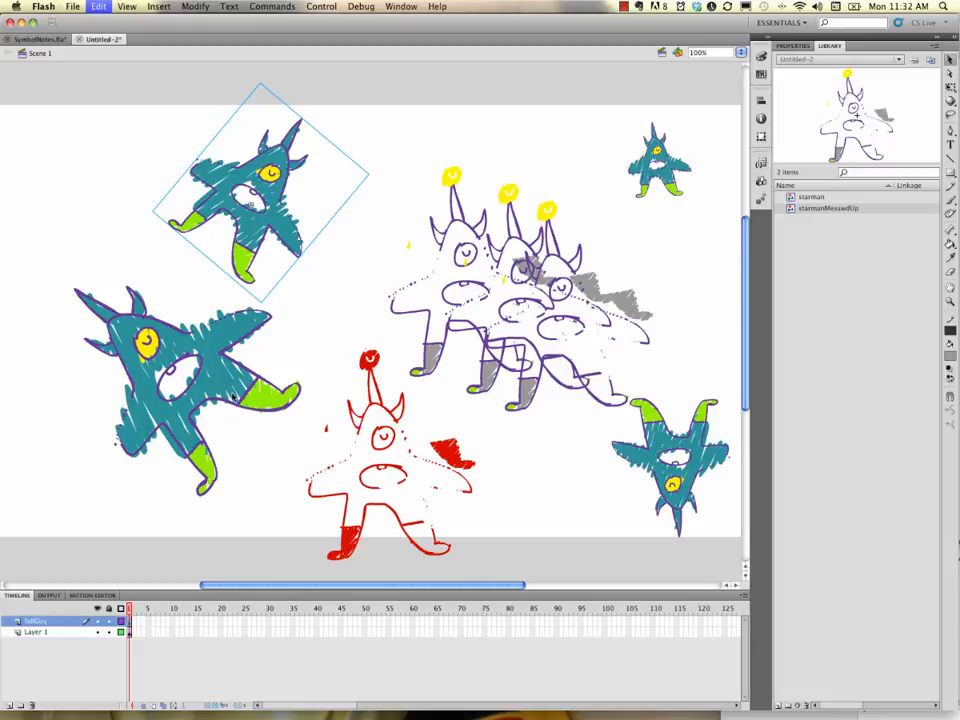
click(96, 7)
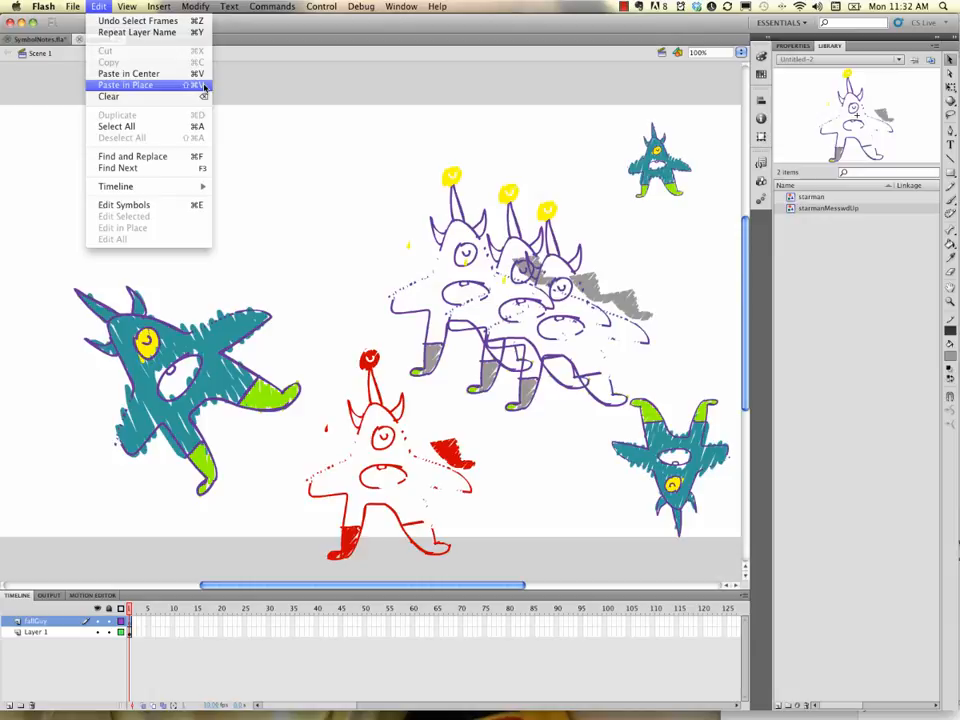
click(131, 86)
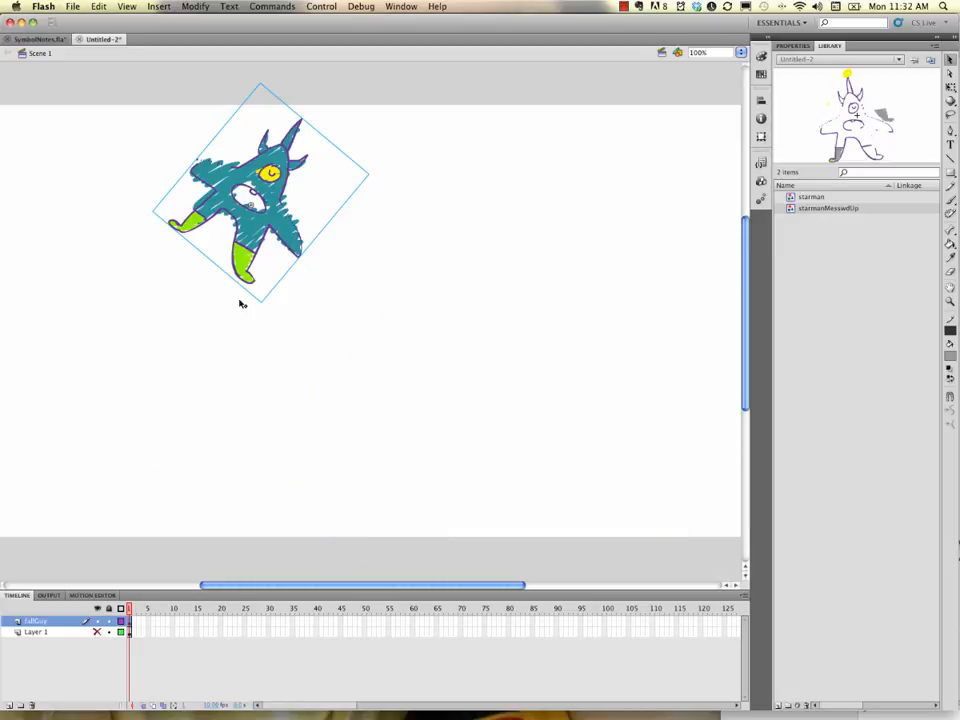
mouse_move(255, 549)
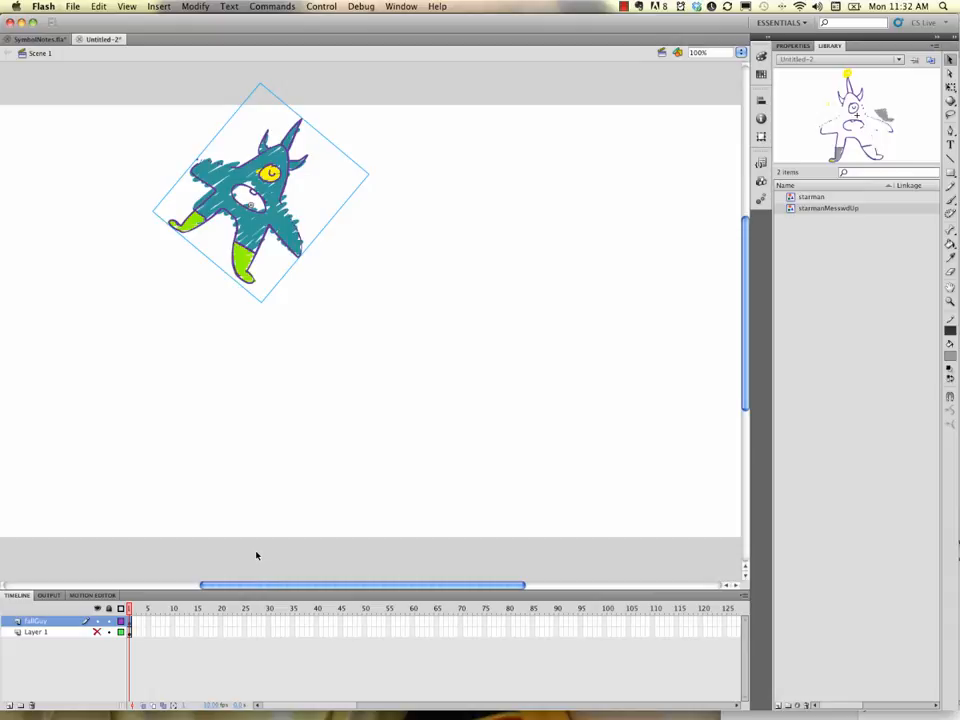
mouse_move(251, 563)
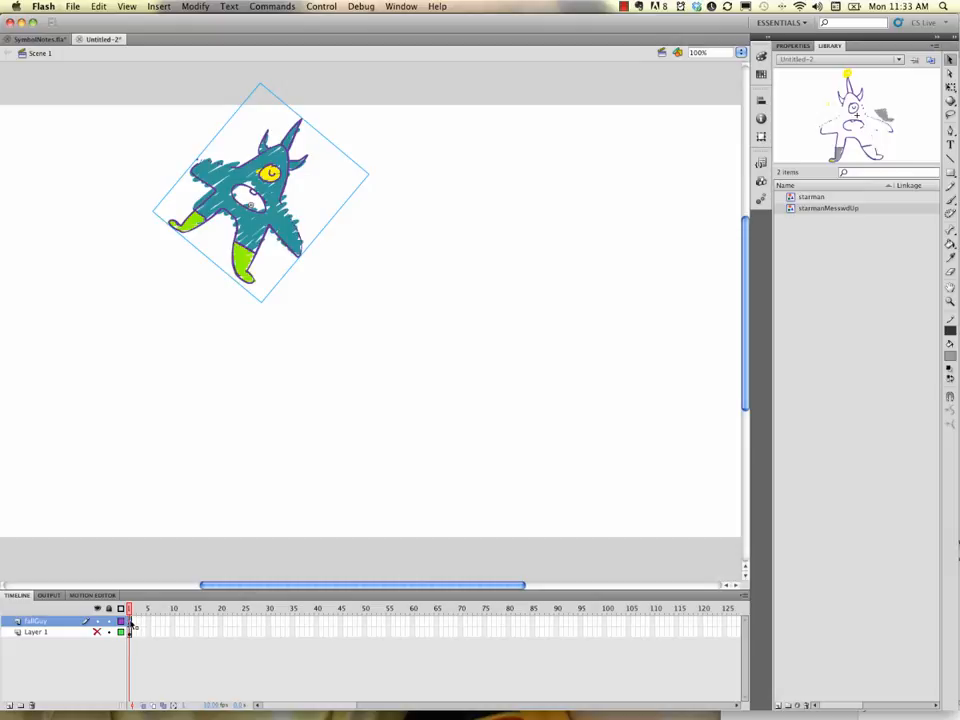
Step: Add a motion tween to the fallGuy frame, with the monster's frame-30 position below the stage
right_click(130, 627)
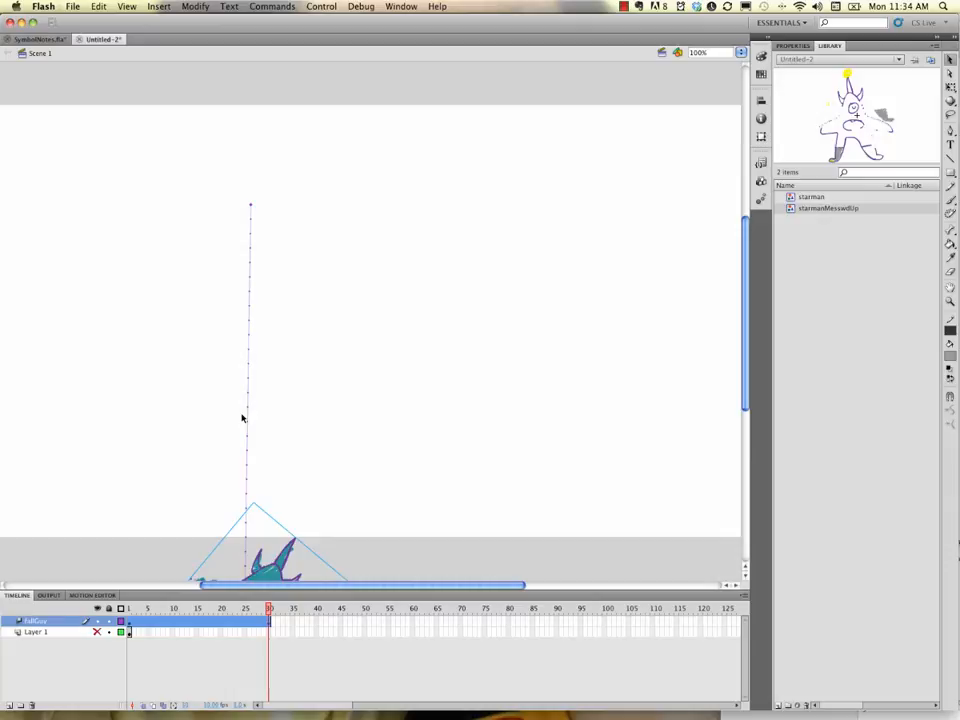
mouse_move(247, 509)
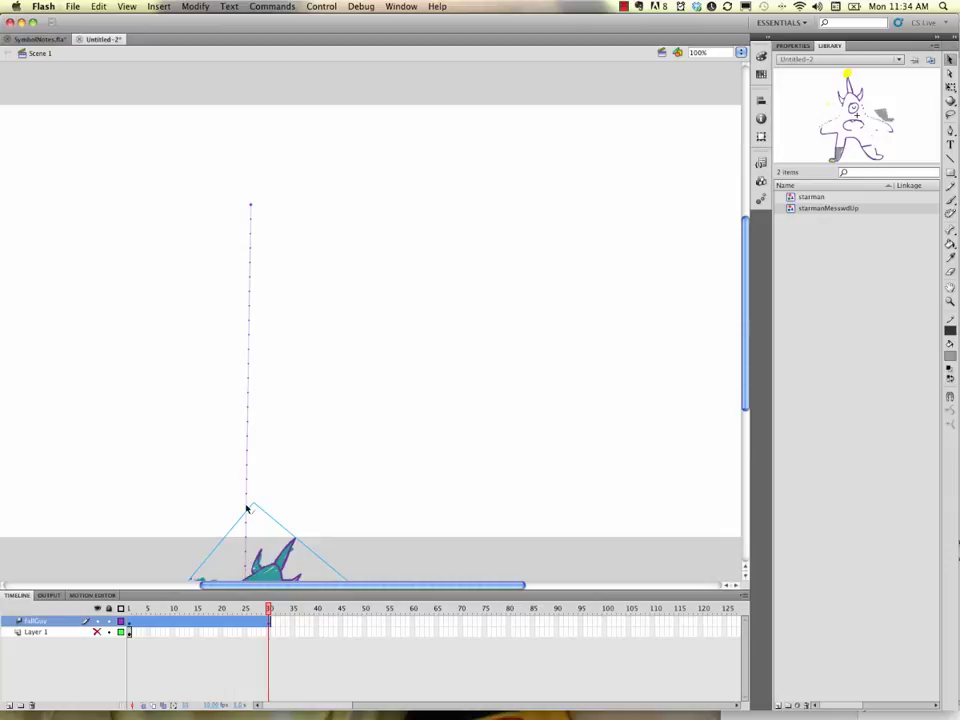
mouse_move(251, 325)
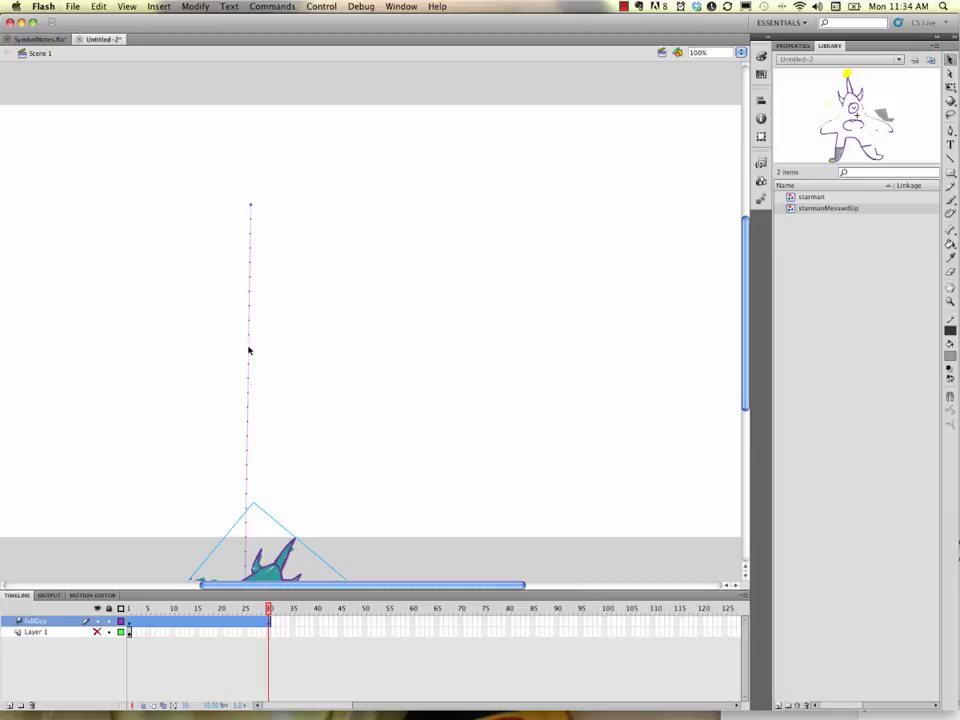
mouse_move(252, 255)
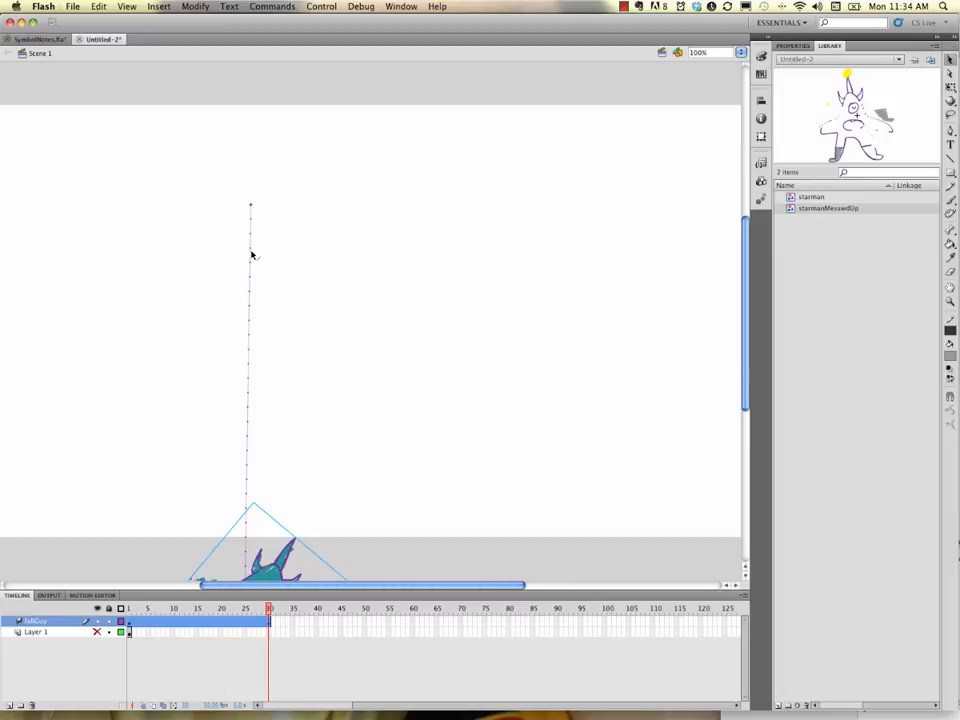
mouse_move(247, 567)
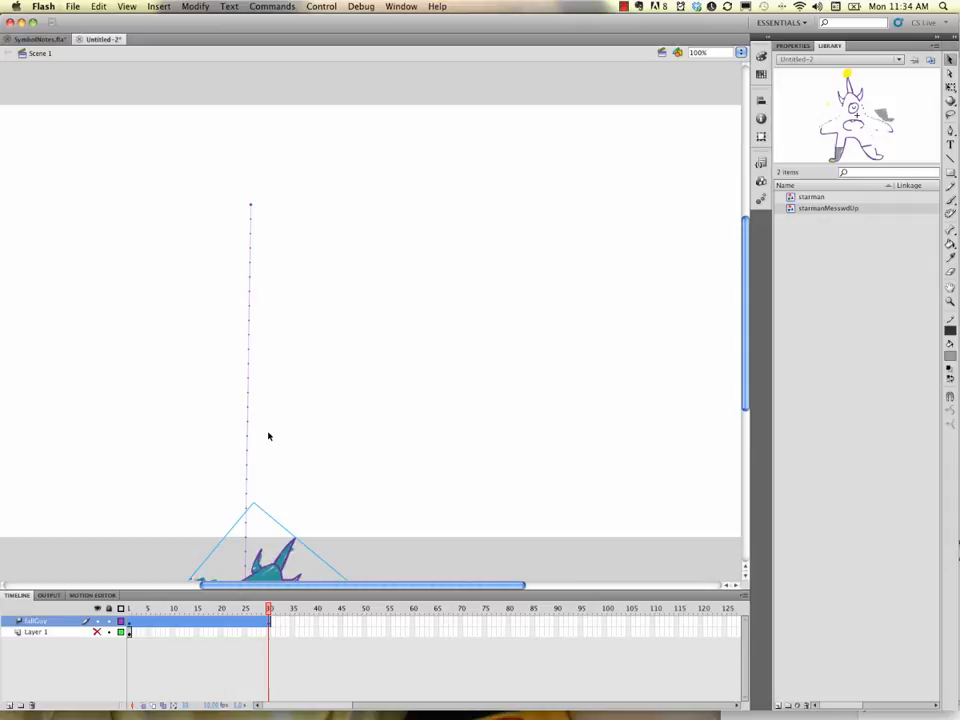
click(264, 611)
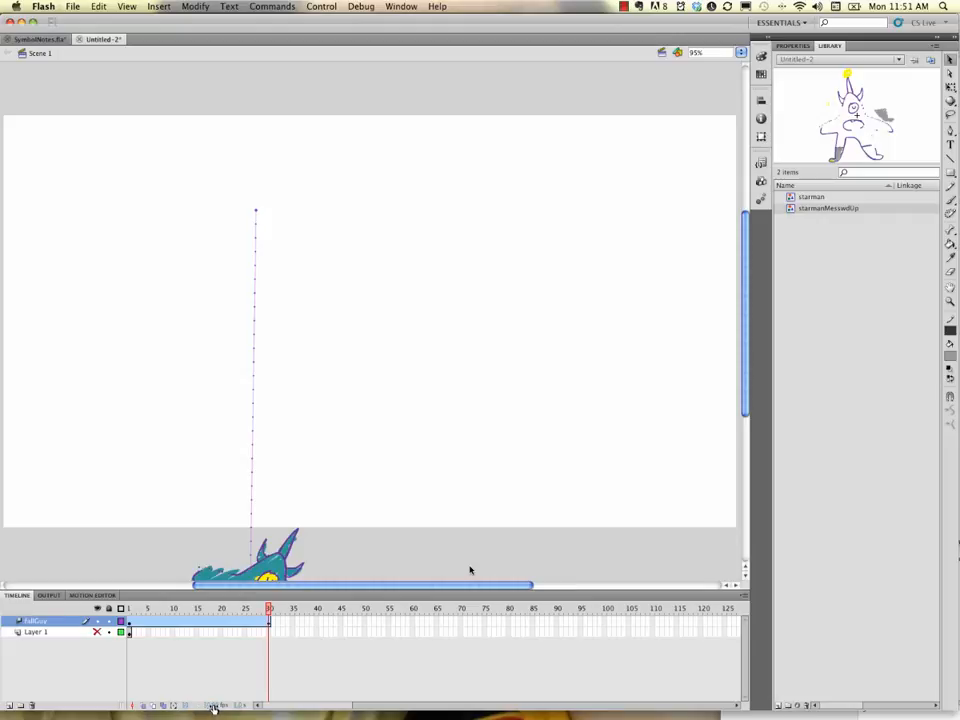
mouse_move(213, 705)
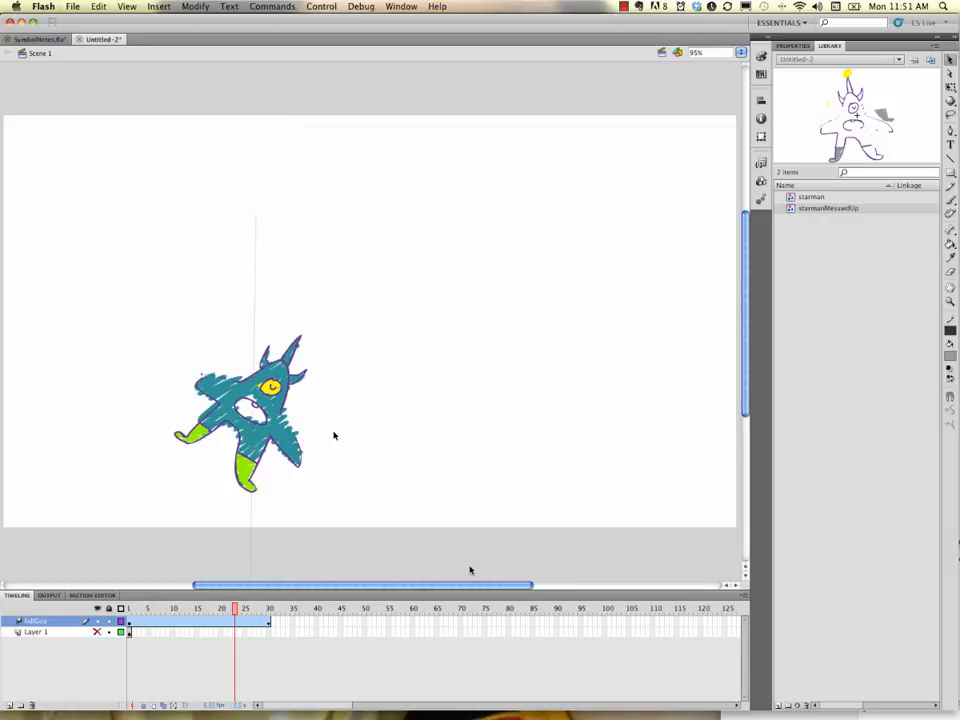
Step: Preview the monster's straight vertical fall ending at frame 30 at the stage bottom
click(269, 608)
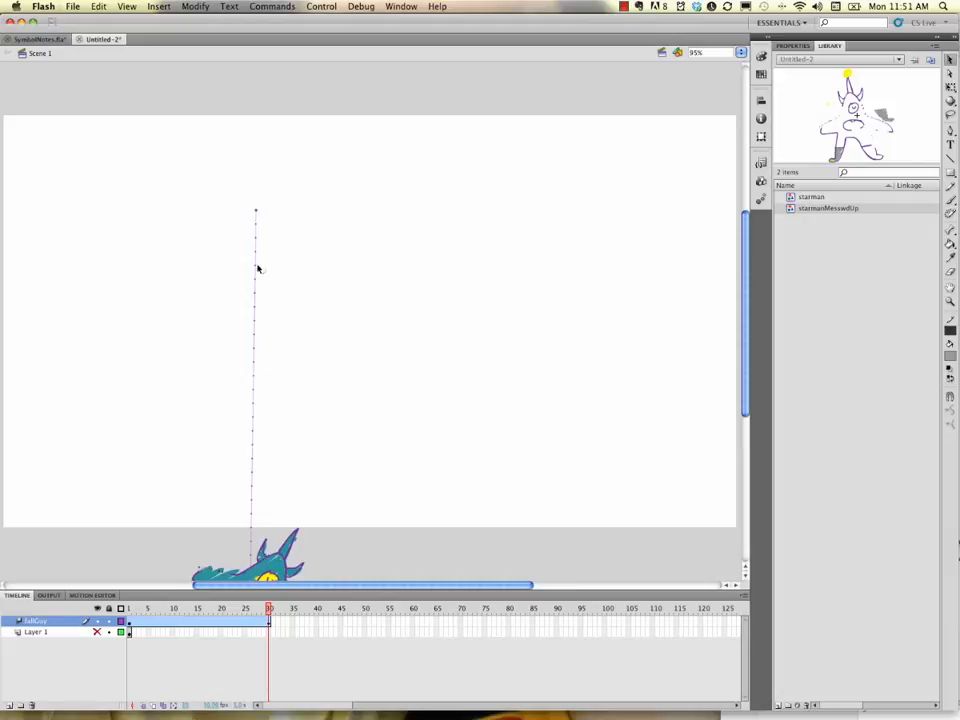
mouse_move(278, 248)
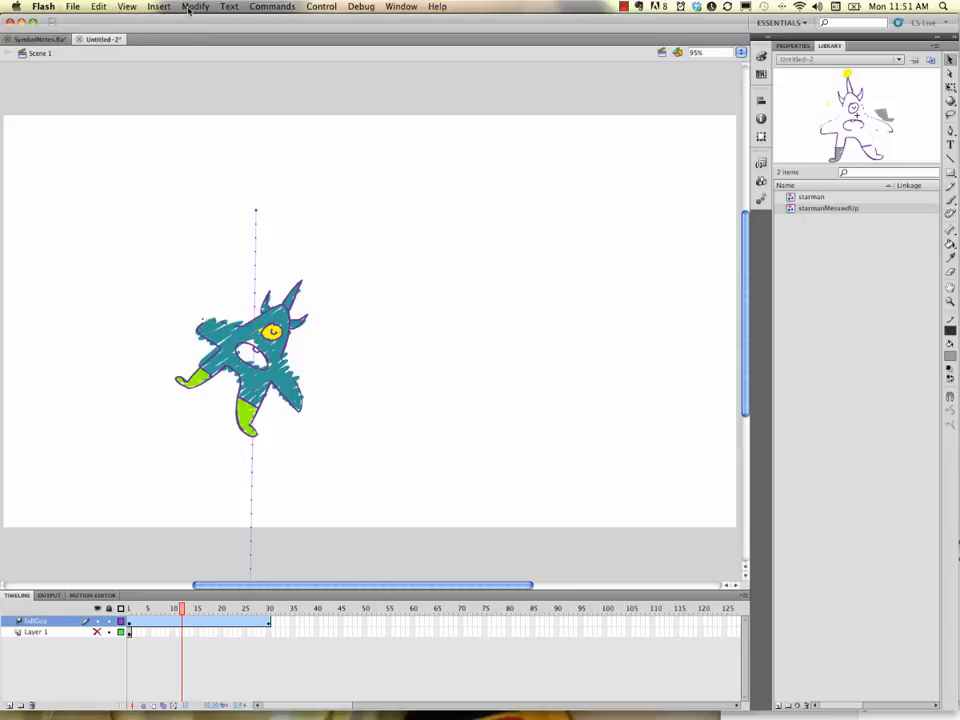
click(158, 6)
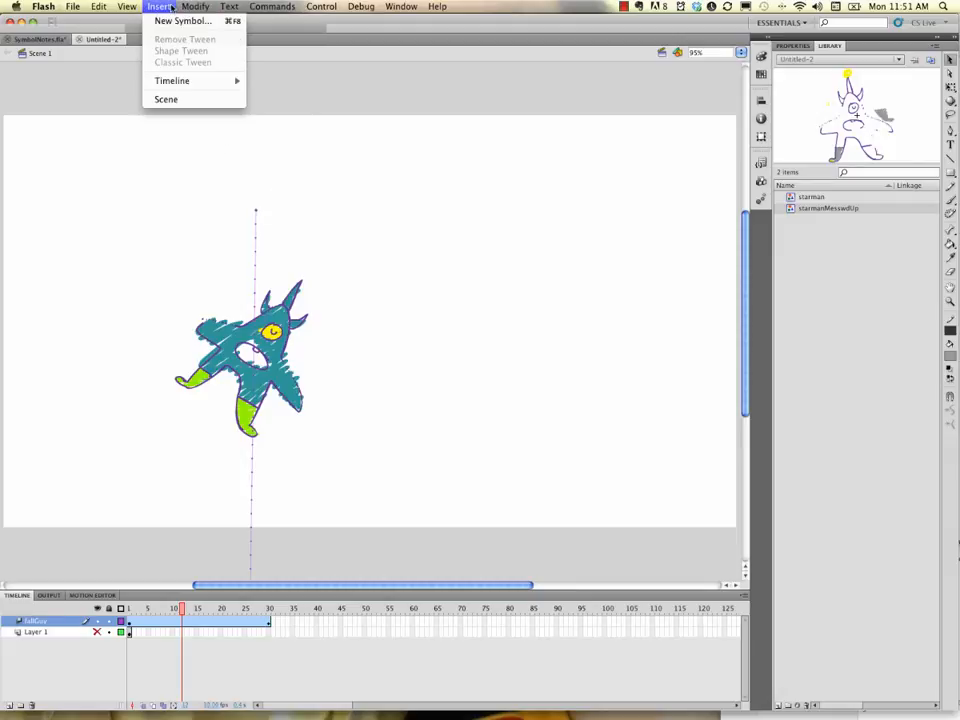
click(129, 6)
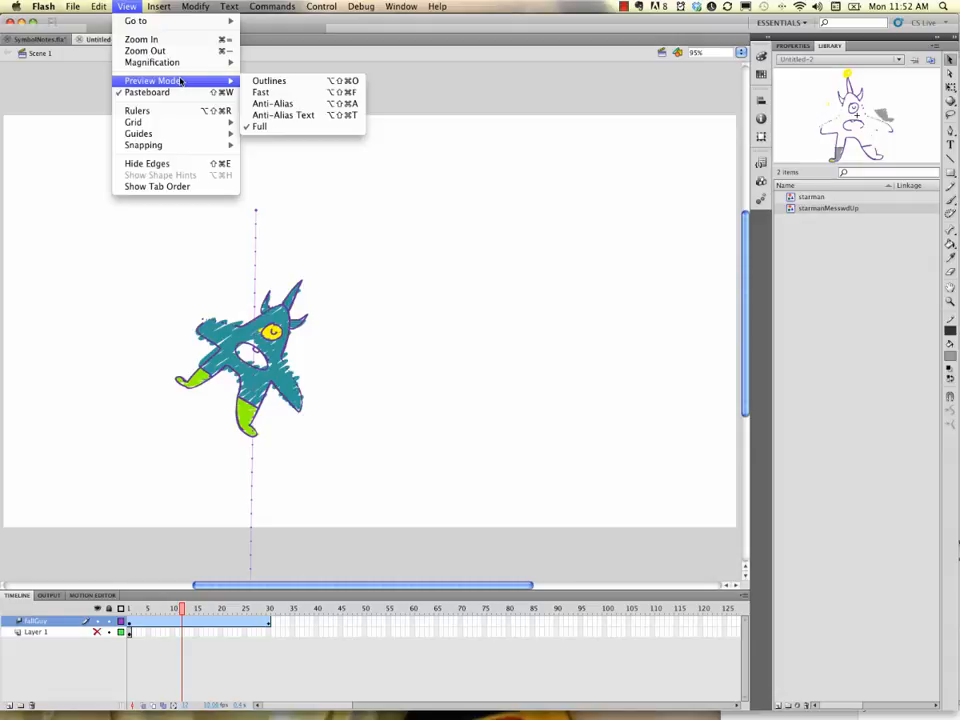
mouse_move(262, 92)
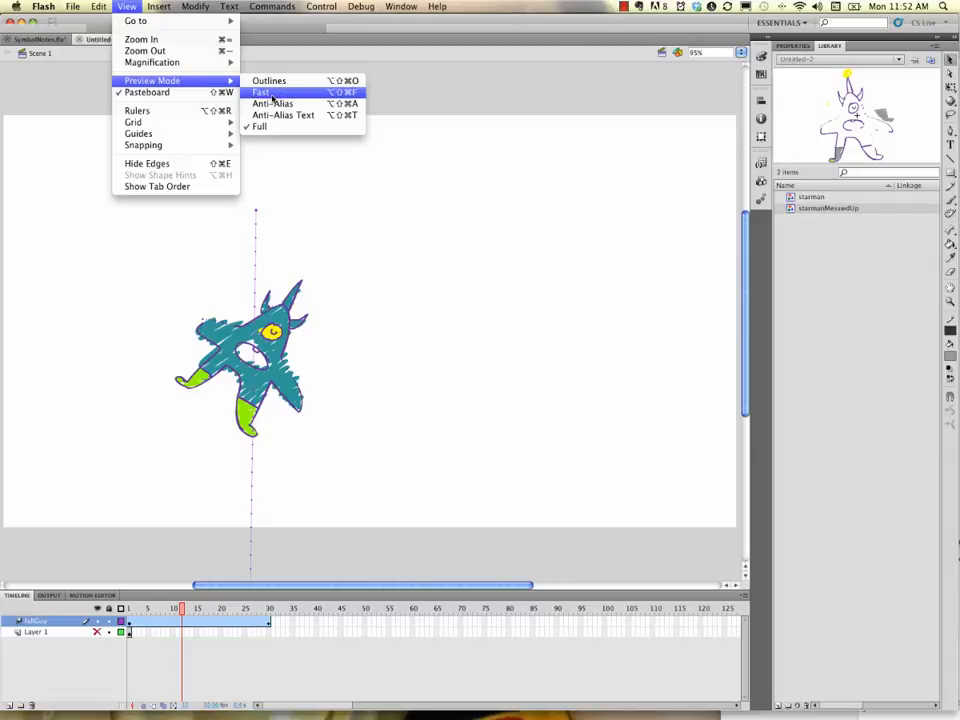
click(280, 101)
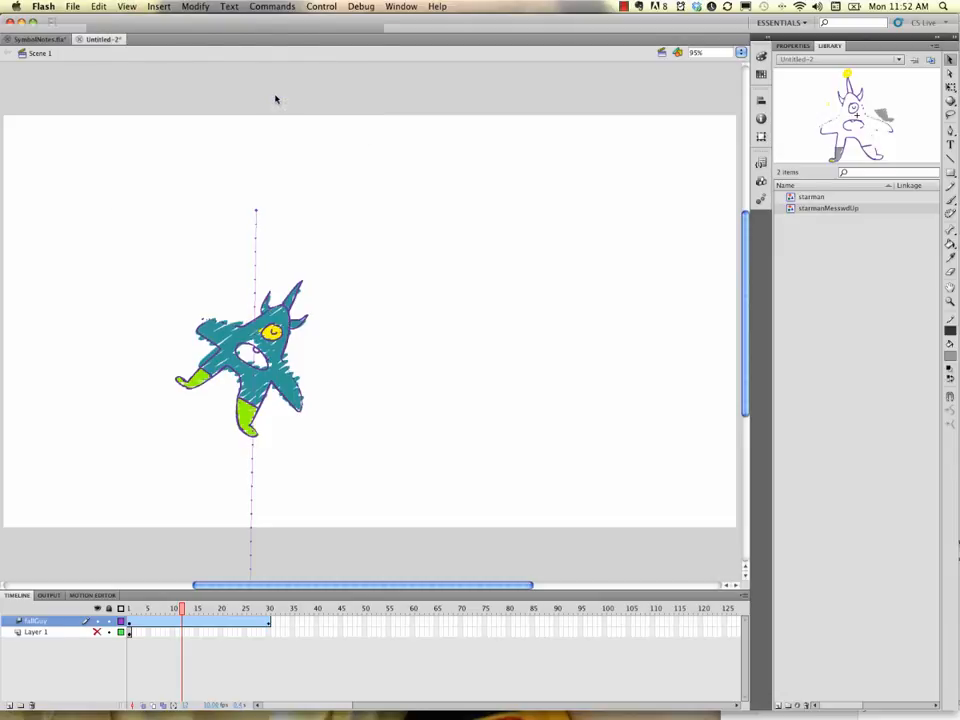
click(234, 608)
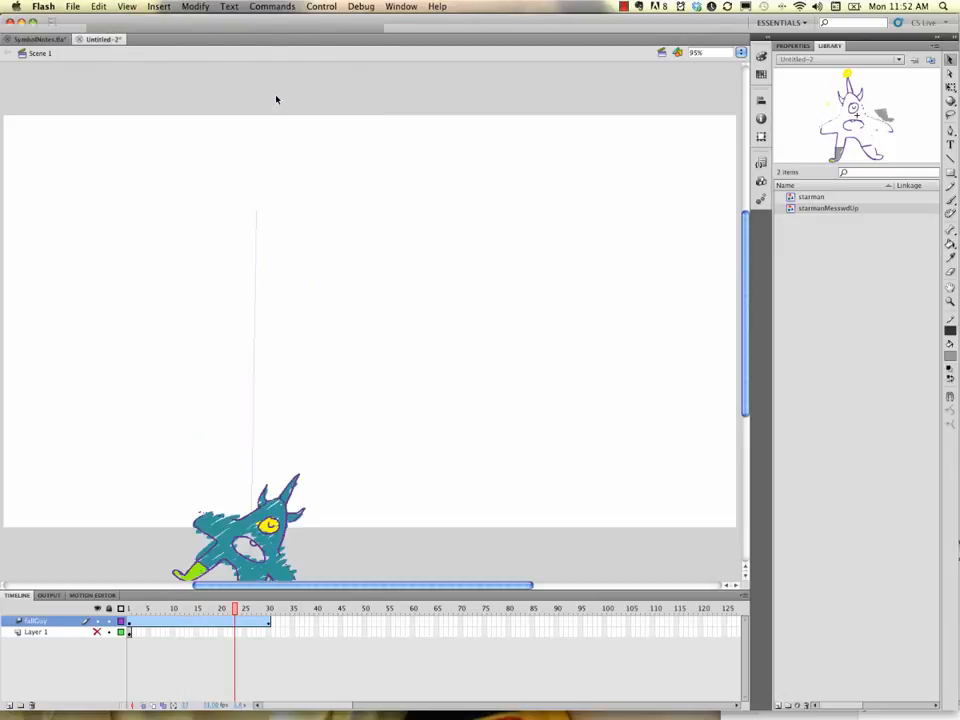
click(166, 604)
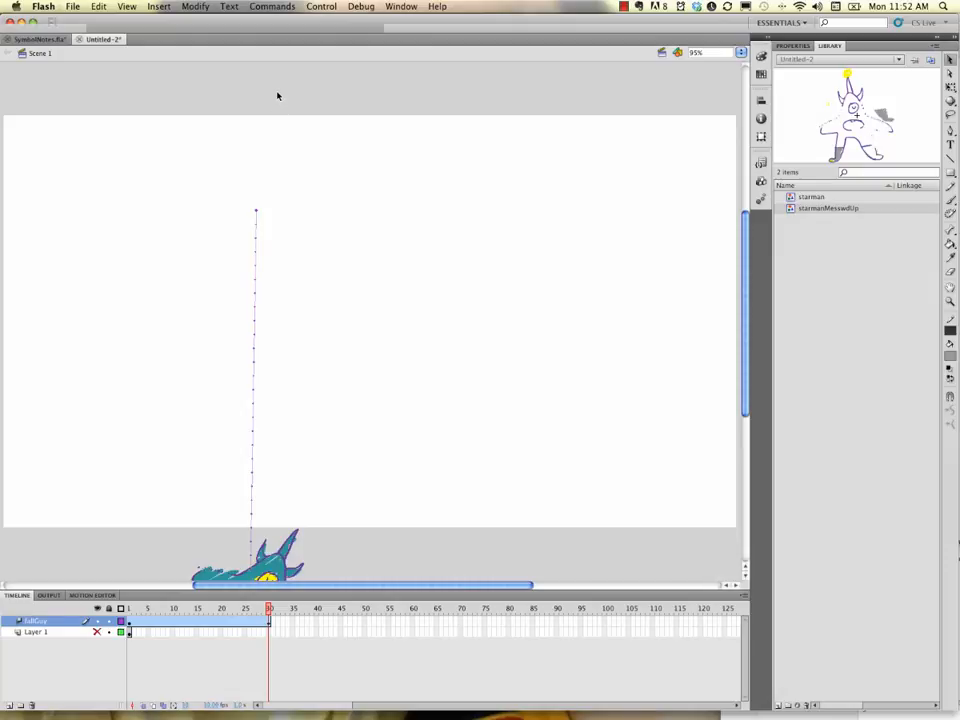
mouse_move(298, 148)
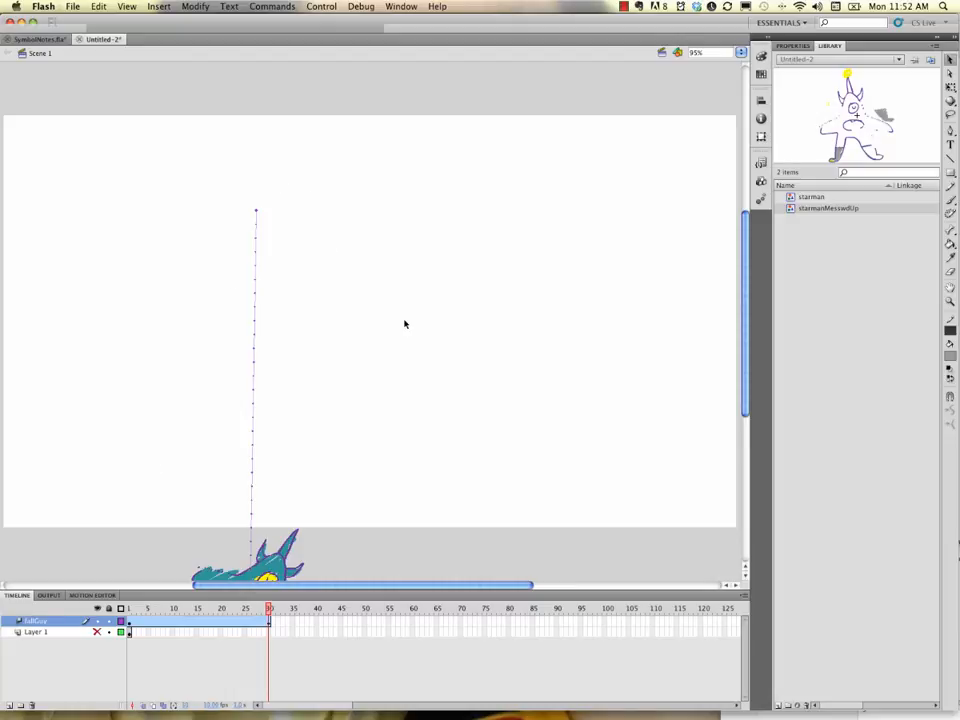
mouse_move(332, 242)
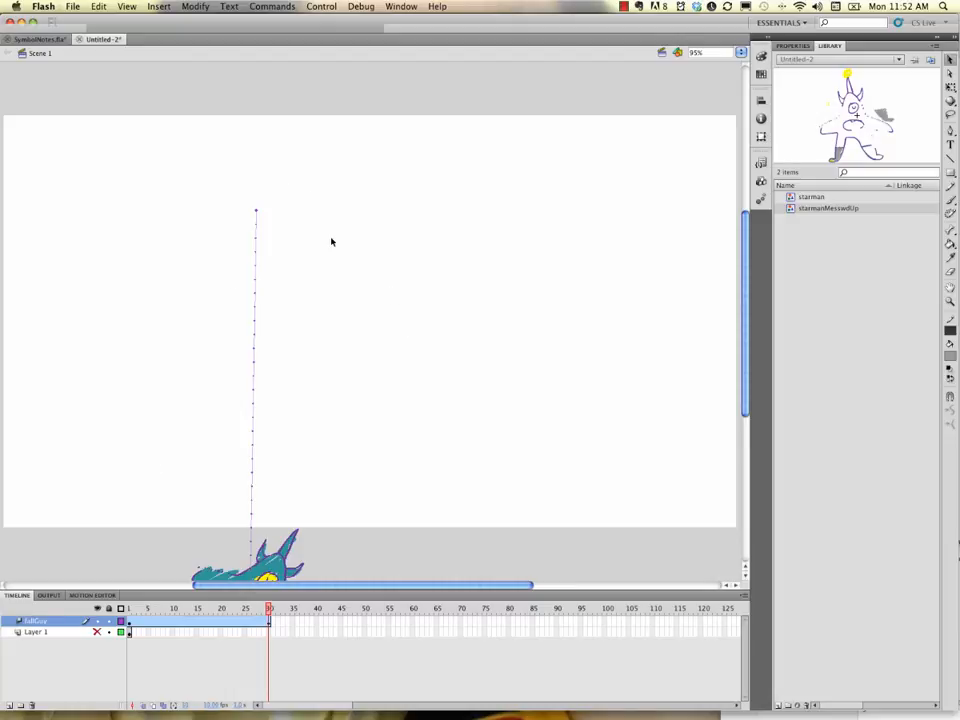
mouse_move(329, 247)
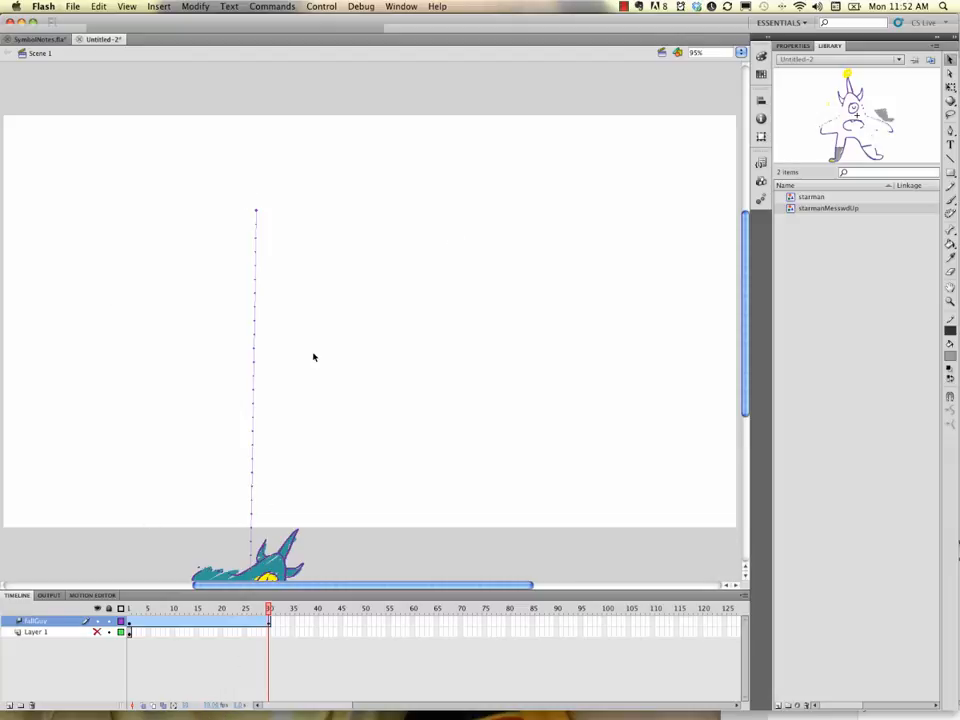
mouse_move(184, 211)
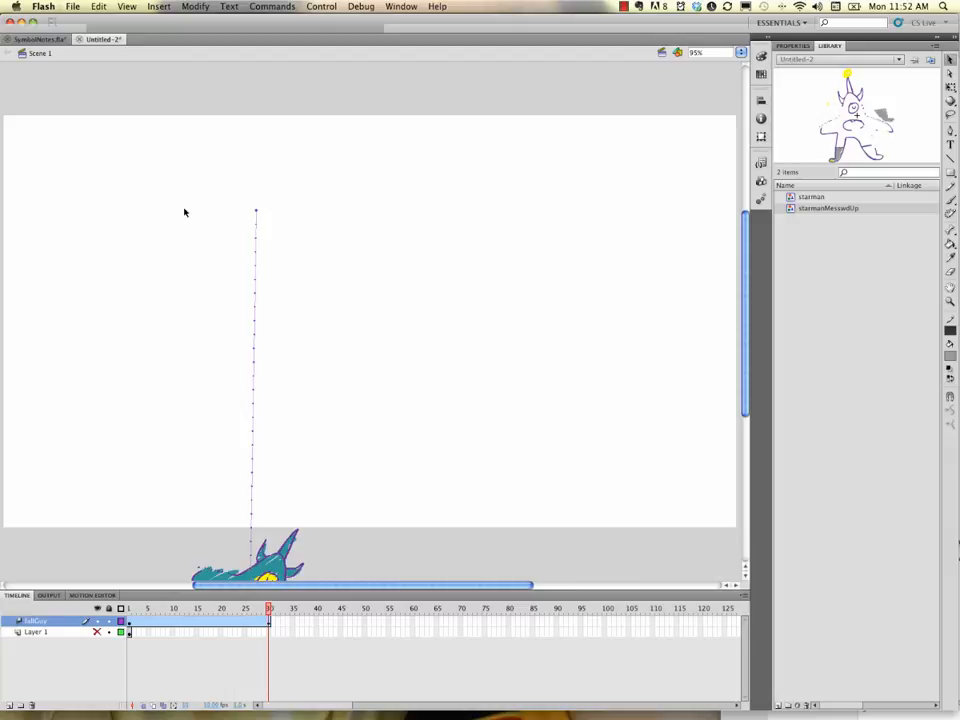
mouse_move(352, 469)
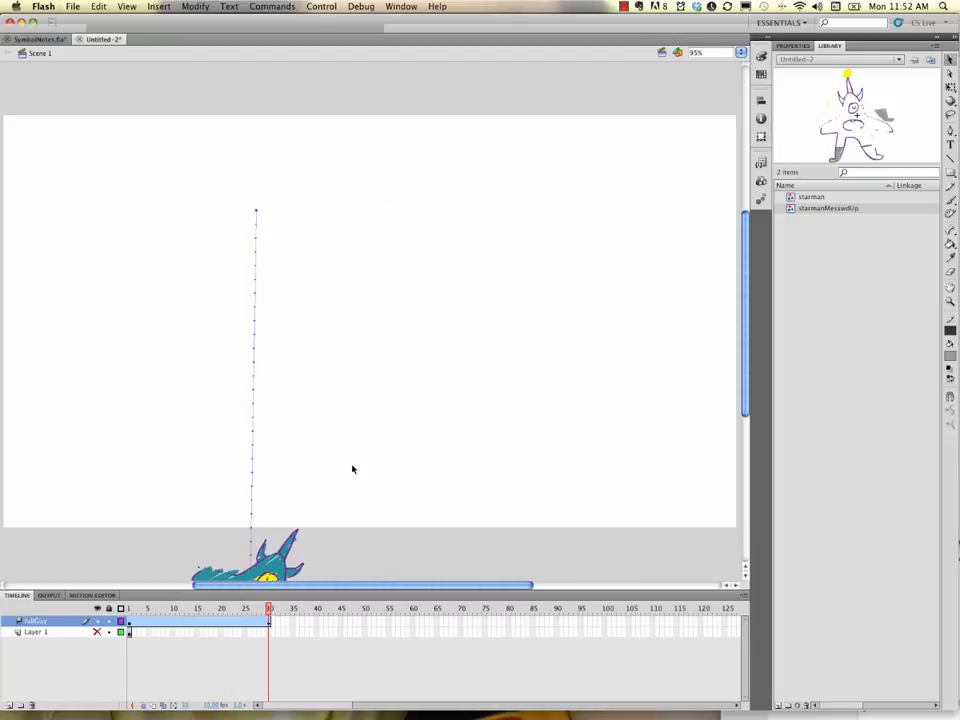
mouse_move(157, 520)
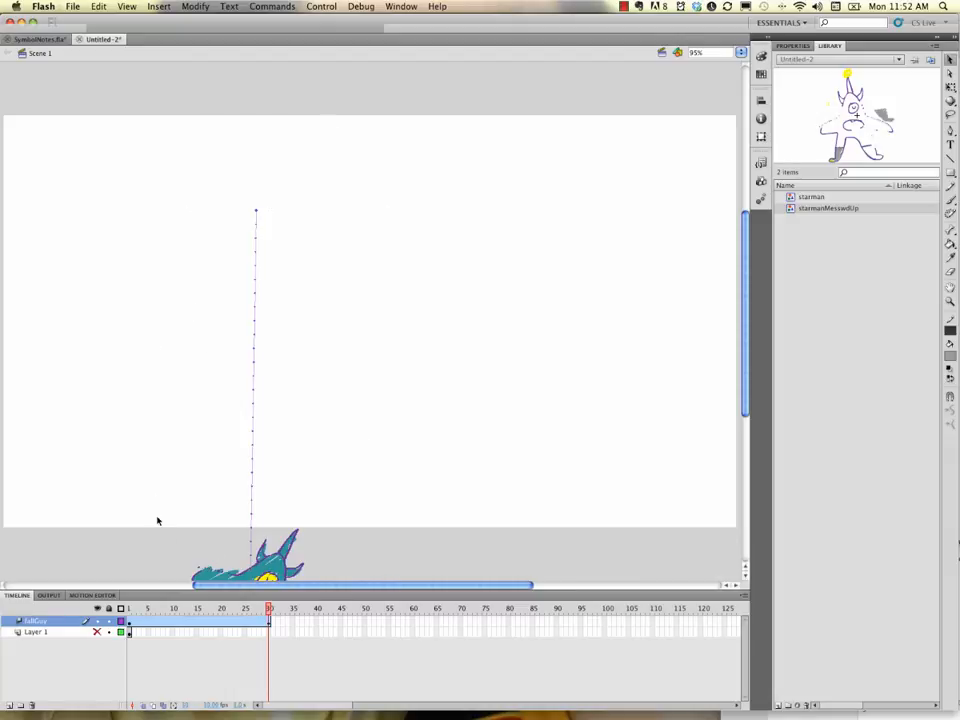
mouse_move(131, 518)
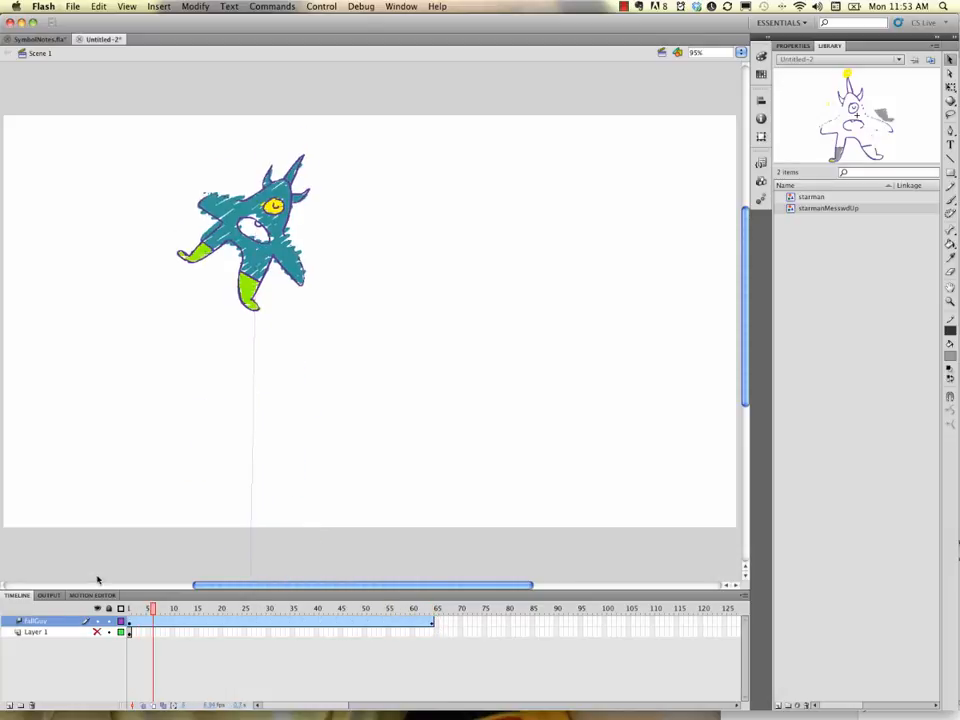
Step: Preview the fall, stretch the tween span to about 33 frames, and play it back
click(262, 608)
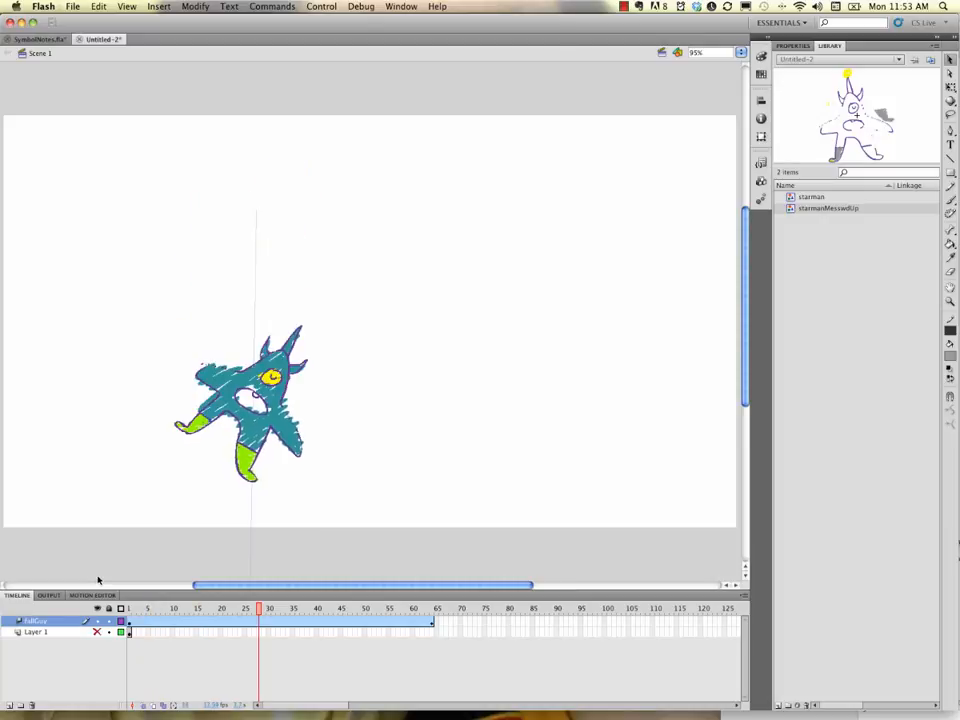
click(368, 606)
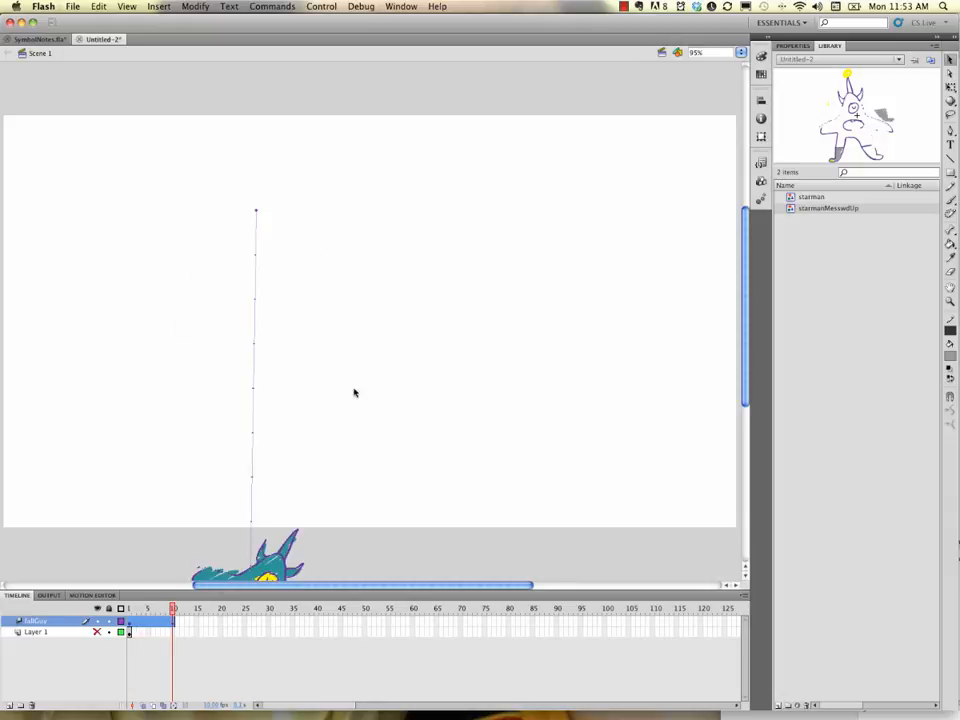
mouse_move(253, 349)
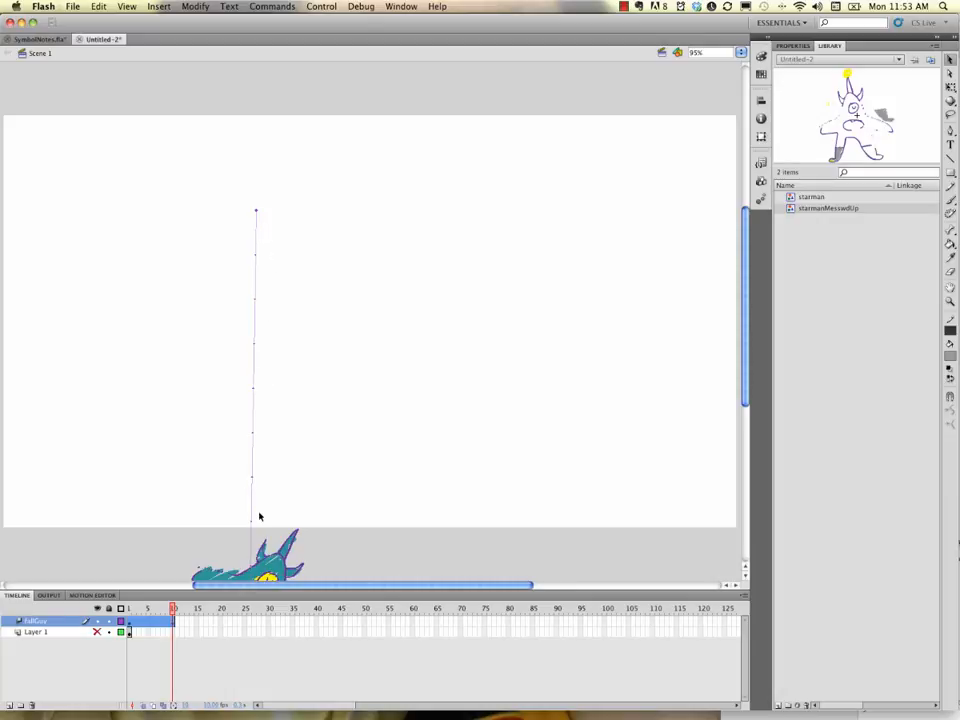
mouse_move(240, 326)
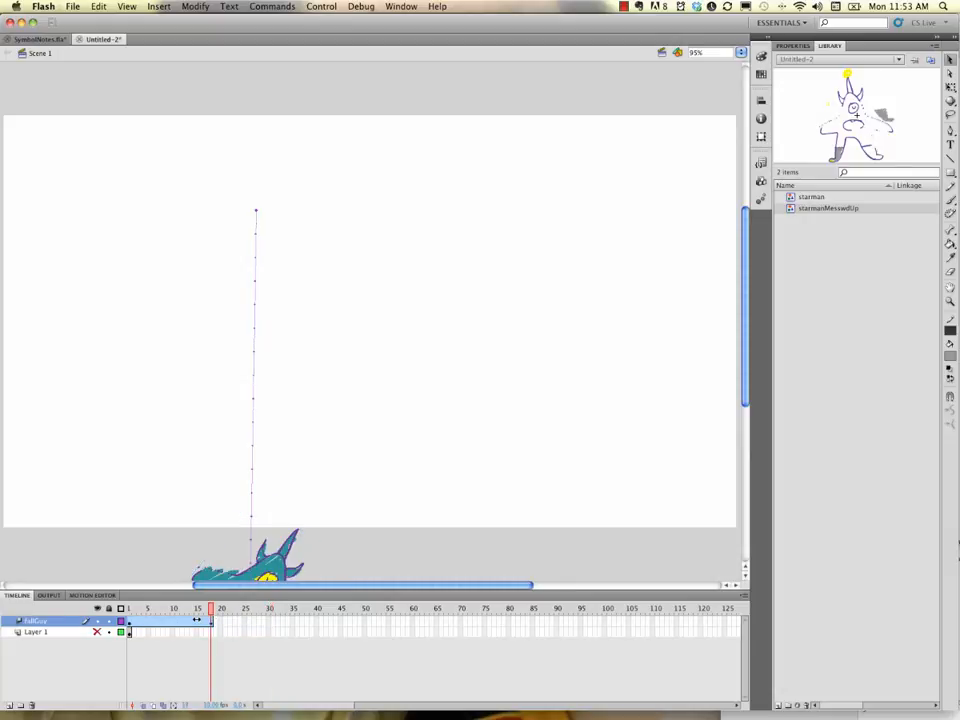
click(198, 610)
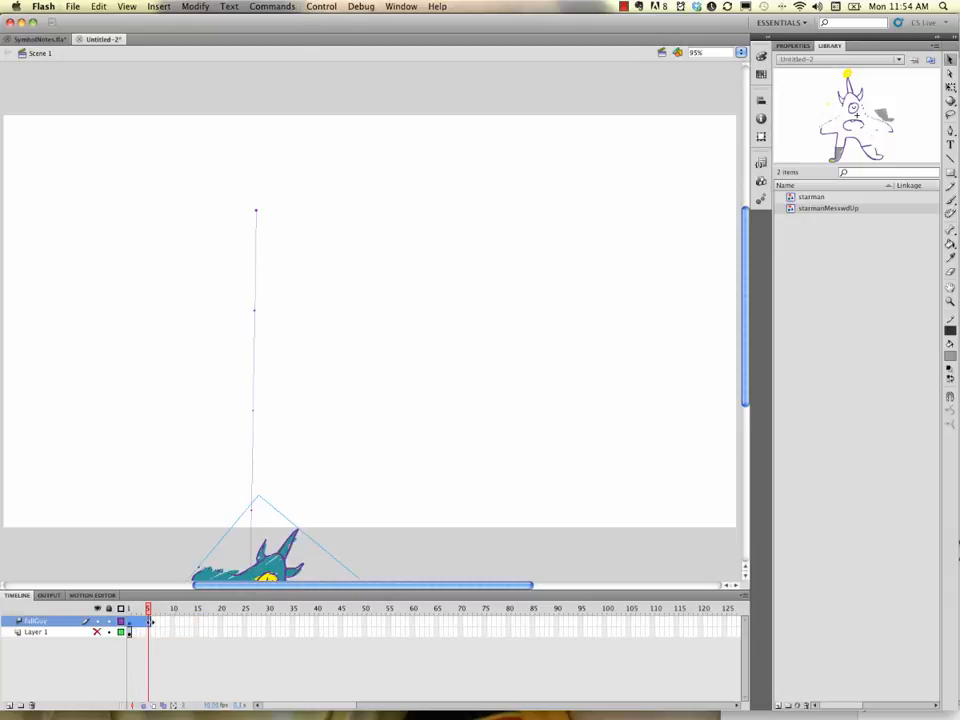
click(217, 610)
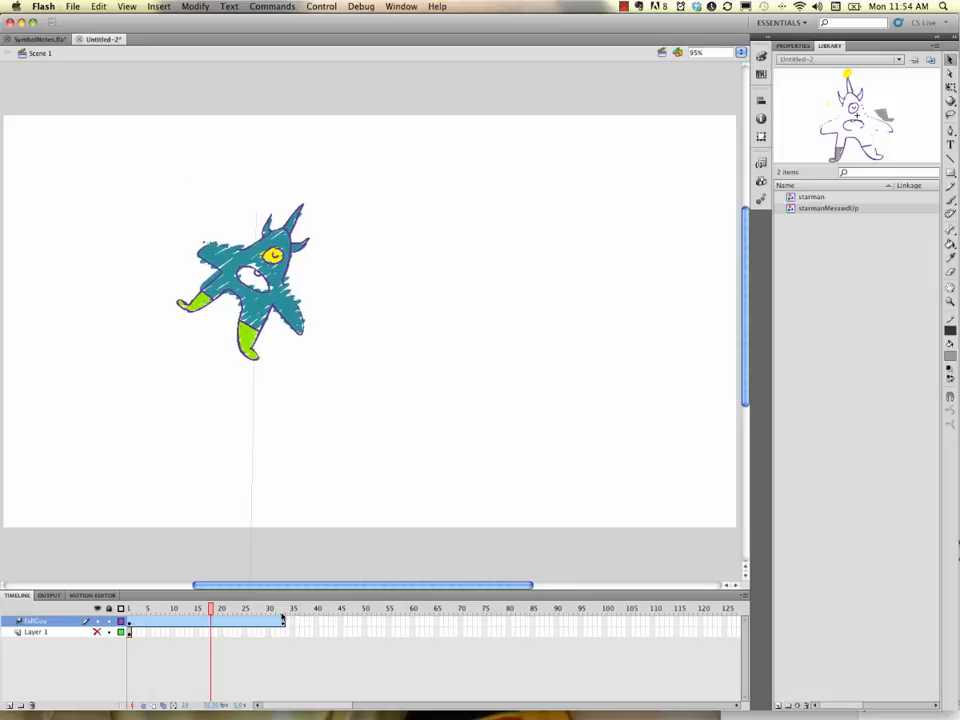
click(283, 619)
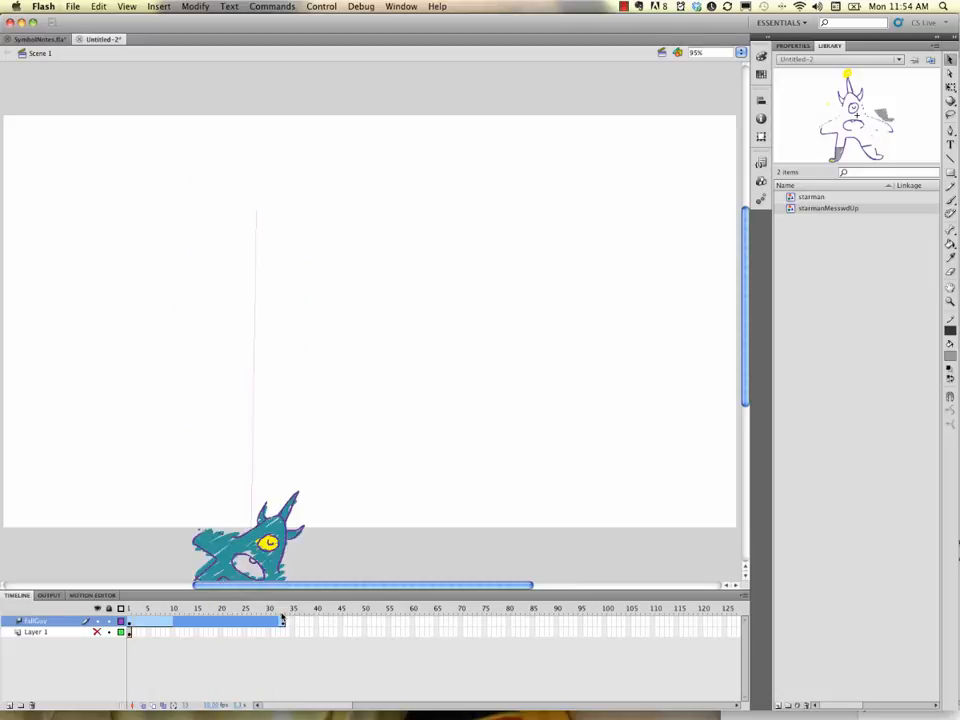
click(283, 608)
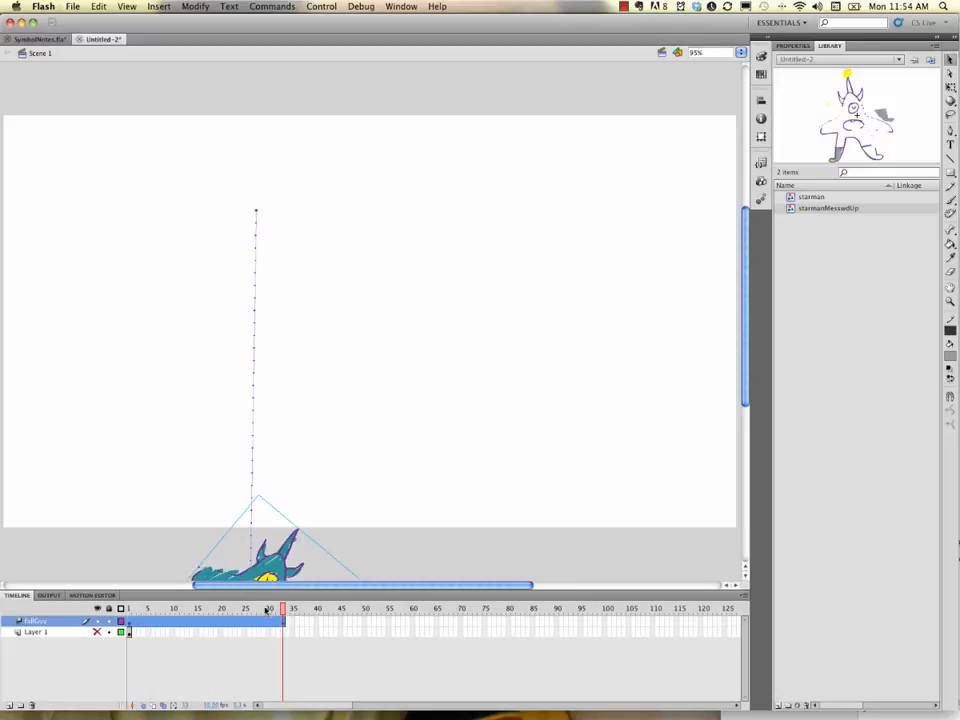